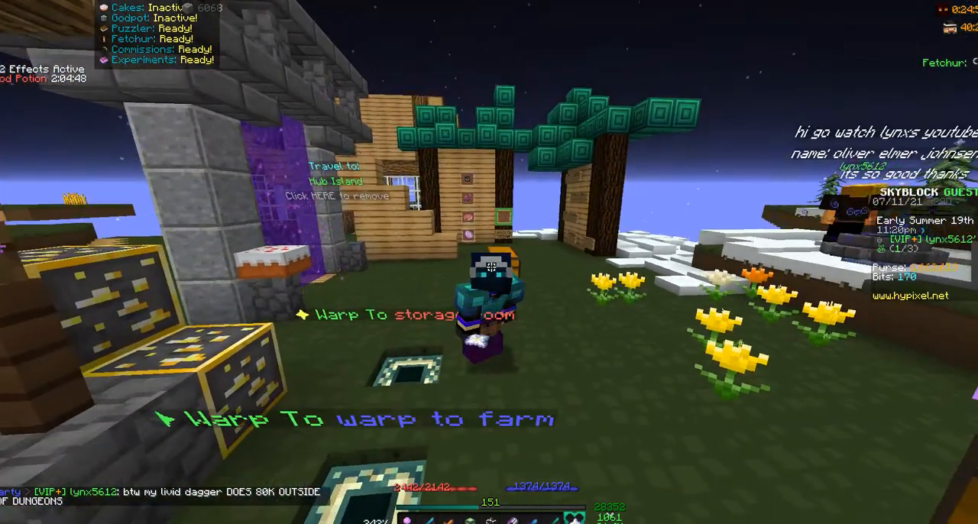
mouse_move(489, 262)
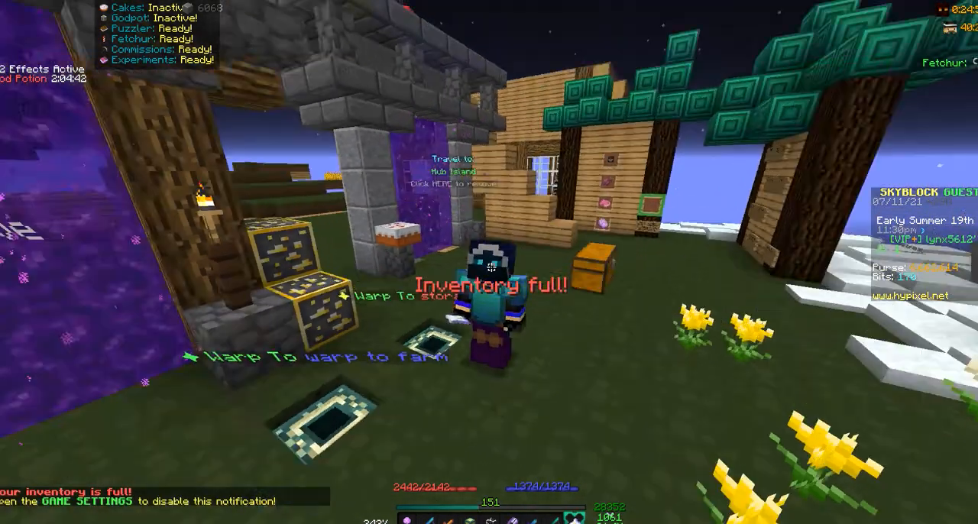
Pause Minecraft with Escape to bring up the game menu.
key(Escape)
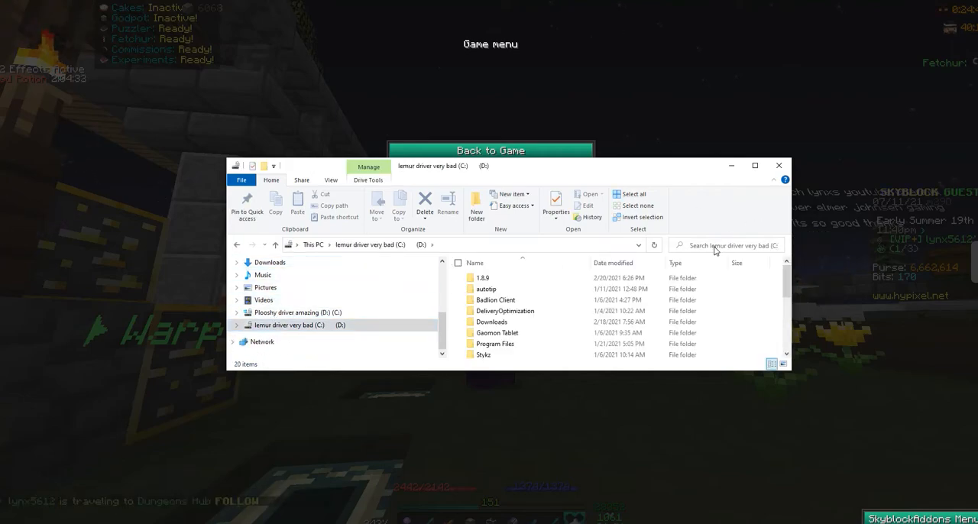
Search 'shadow', scroll the D: drive Users folder, and maximize the window.
text(shdaa)
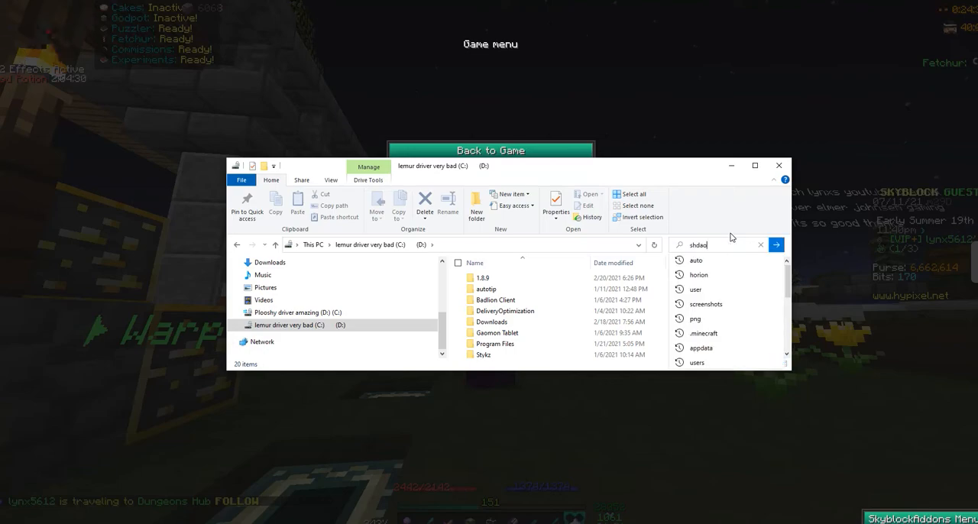
text(shadow assassin)
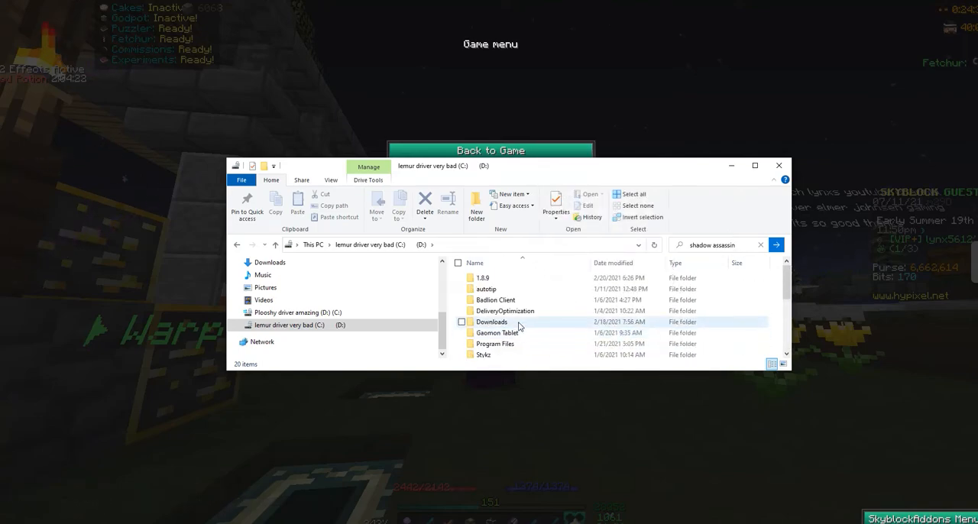
scroll(down, 3)
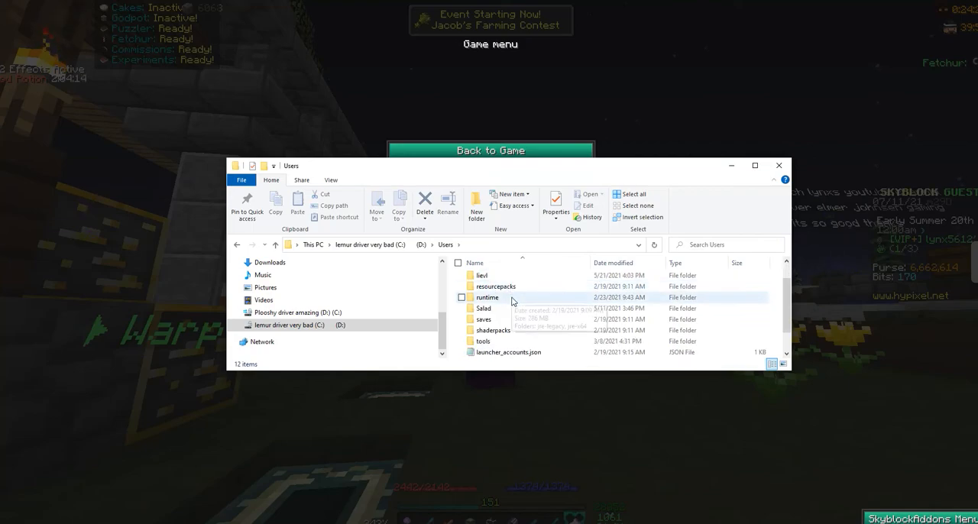
scroll(down, 3)
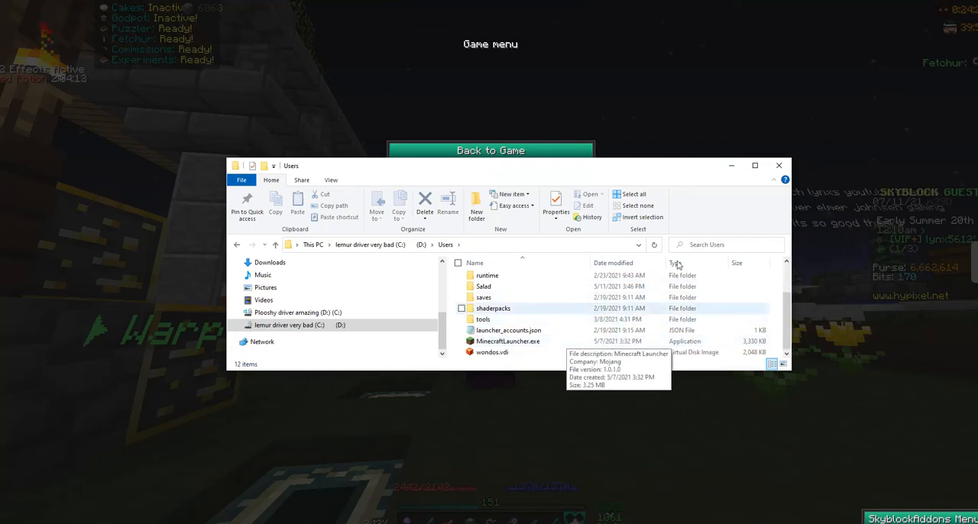
click(755, 165)
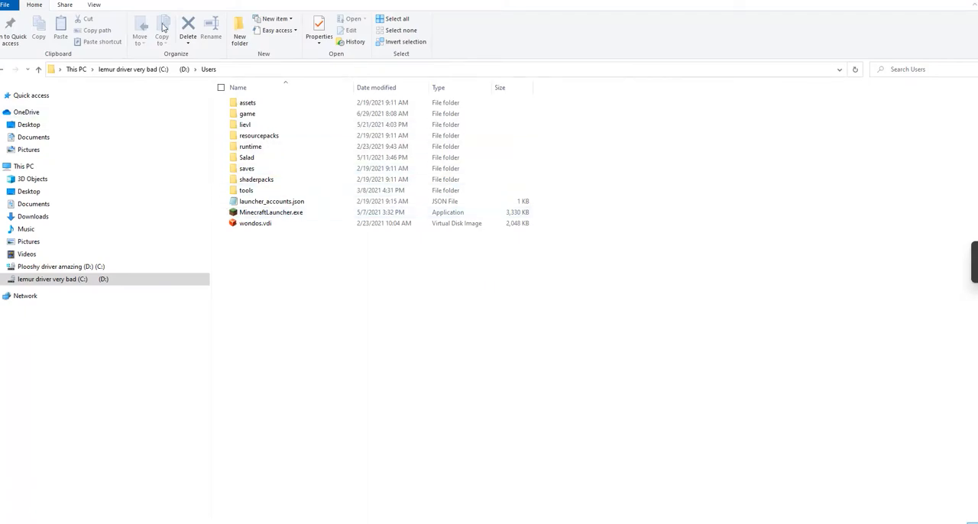
Open the lievl folder and return to the Users folder.
click(246, 168)
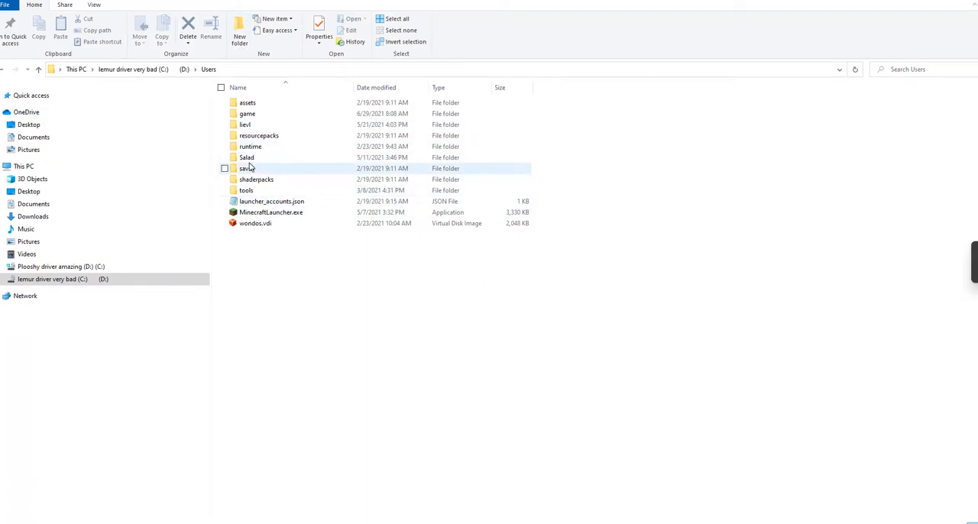
click(245, 124)
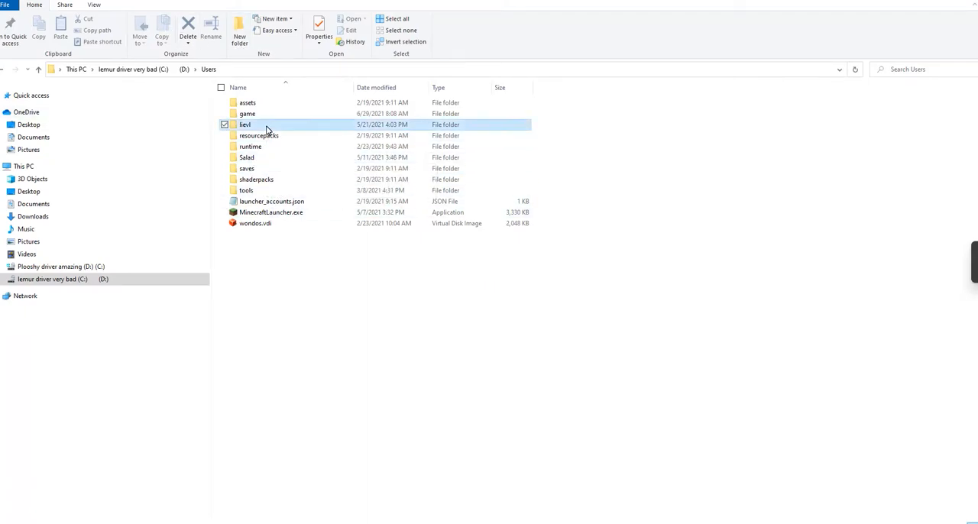
double_click(245, 124)
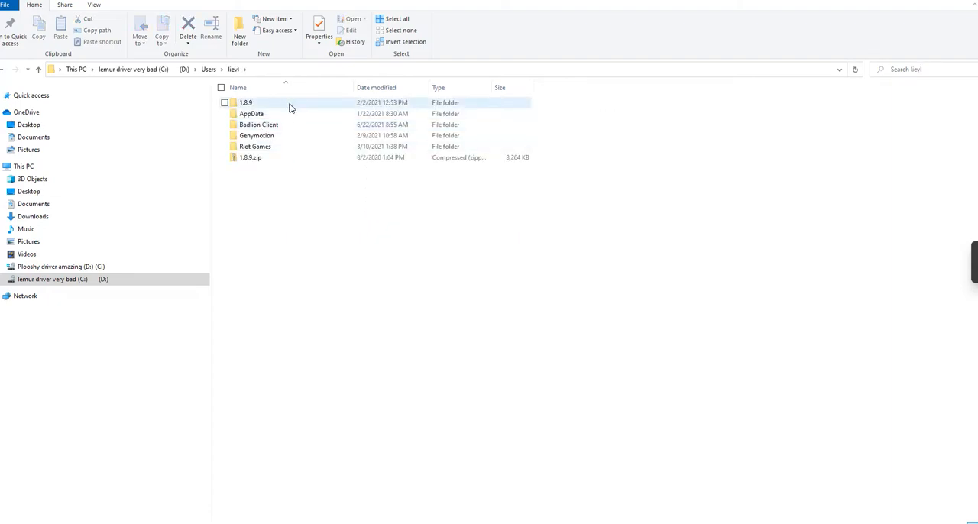
click(209, 69)
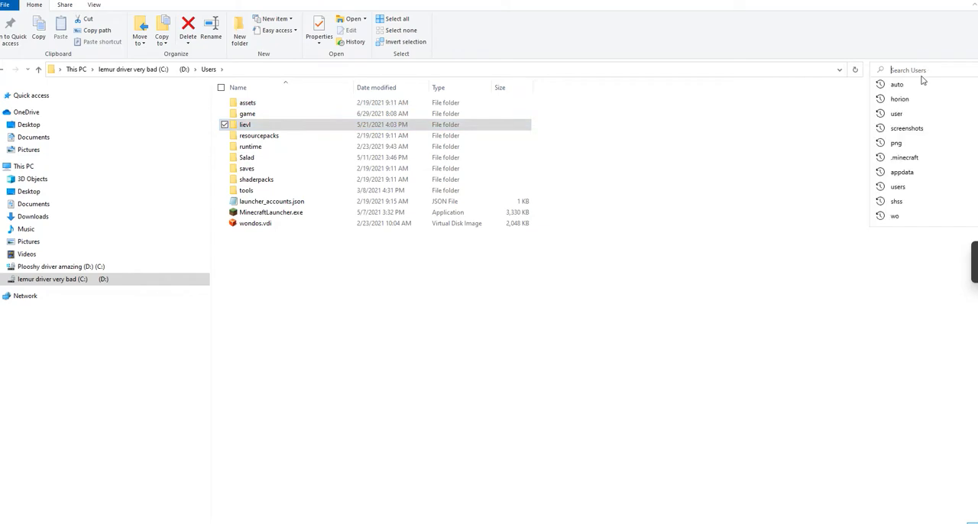
Search the D: drive for 'shdaow', then switch to Quick access's recent files.
text(shdaow)
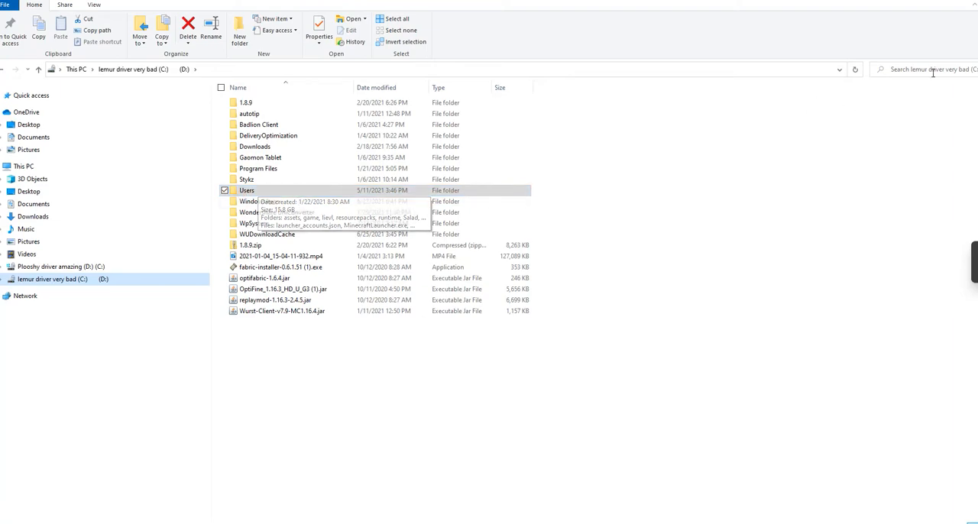
click(917, 70)
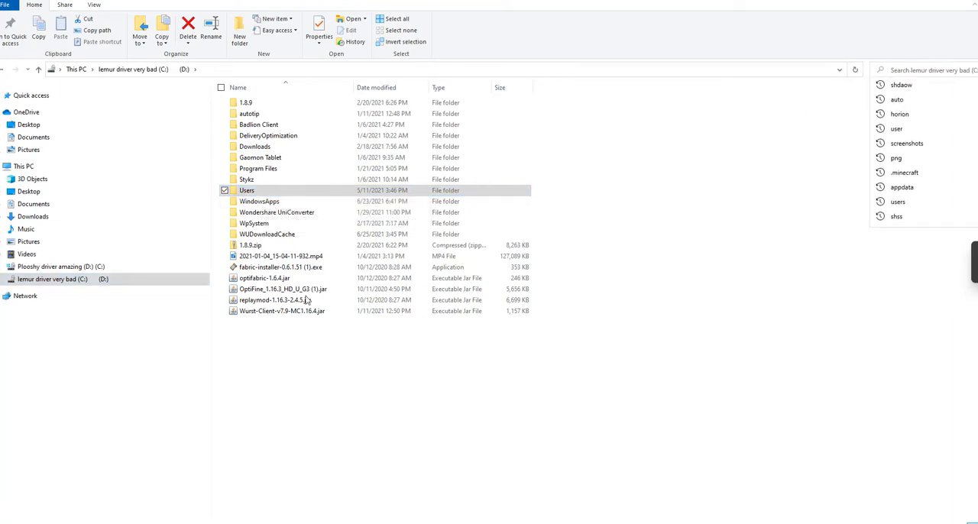
click(31, 94)
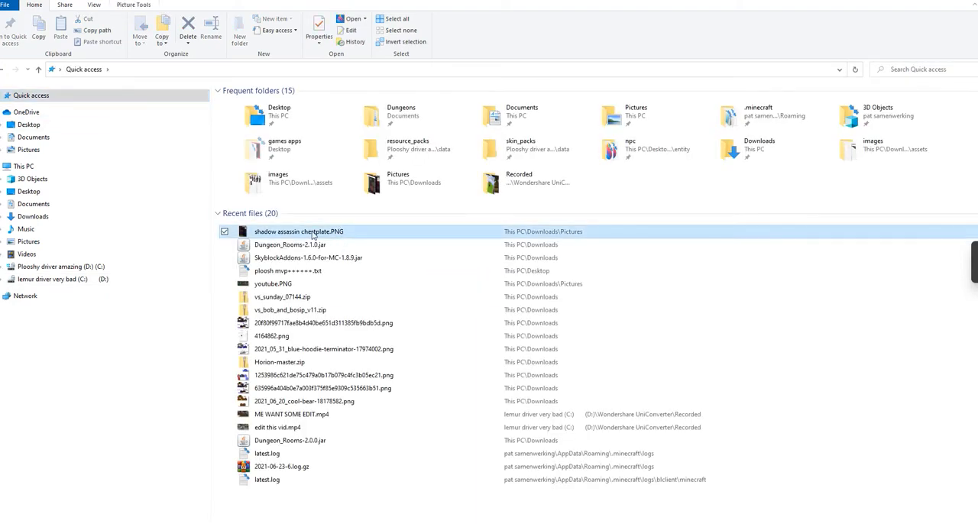
Open the chestplate PNG, brush a small mark below the price, and close UniConverter.
double_click(299, 231)
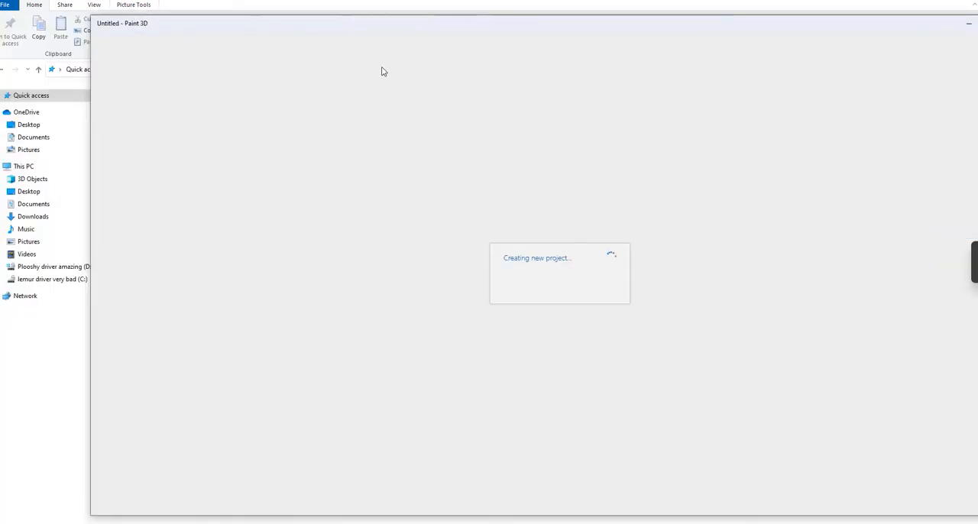
mouse_move(330, 79)
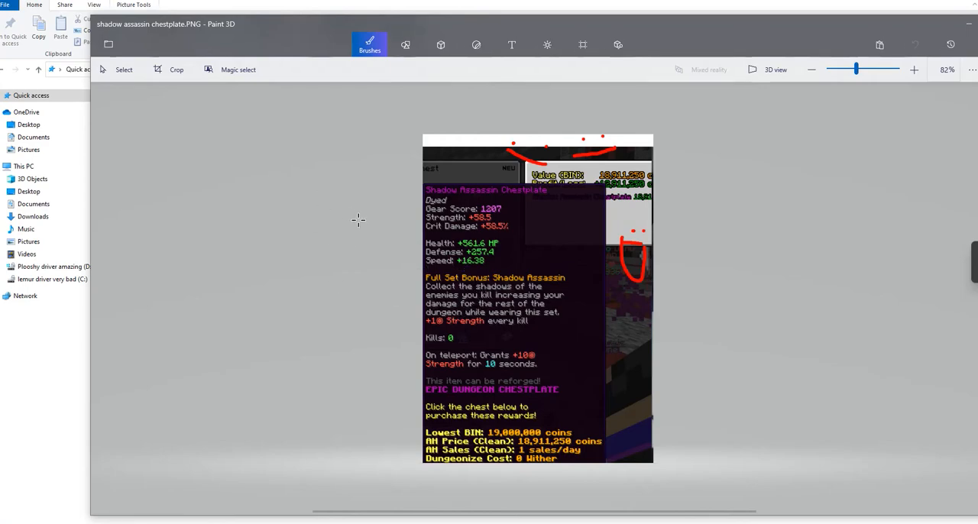
mouse_move(412, 264)
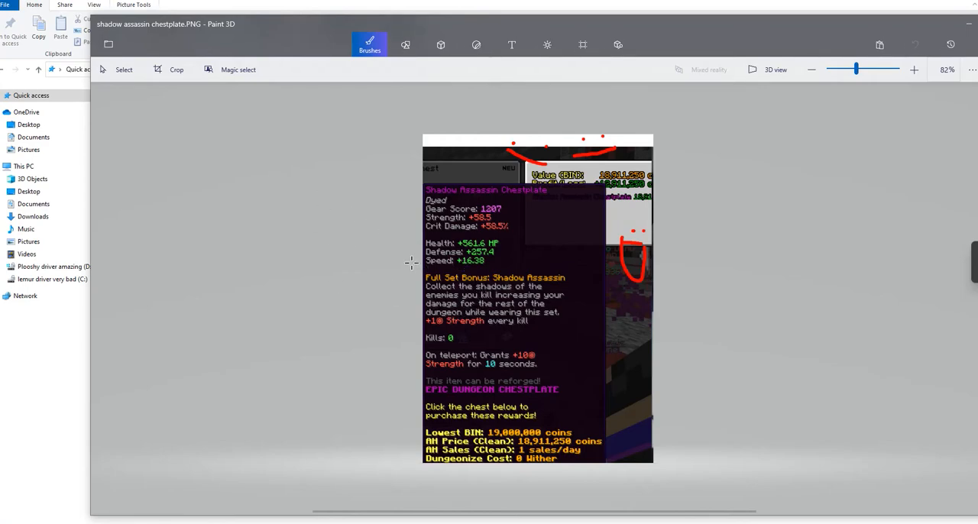
mouse_move(631, 215)
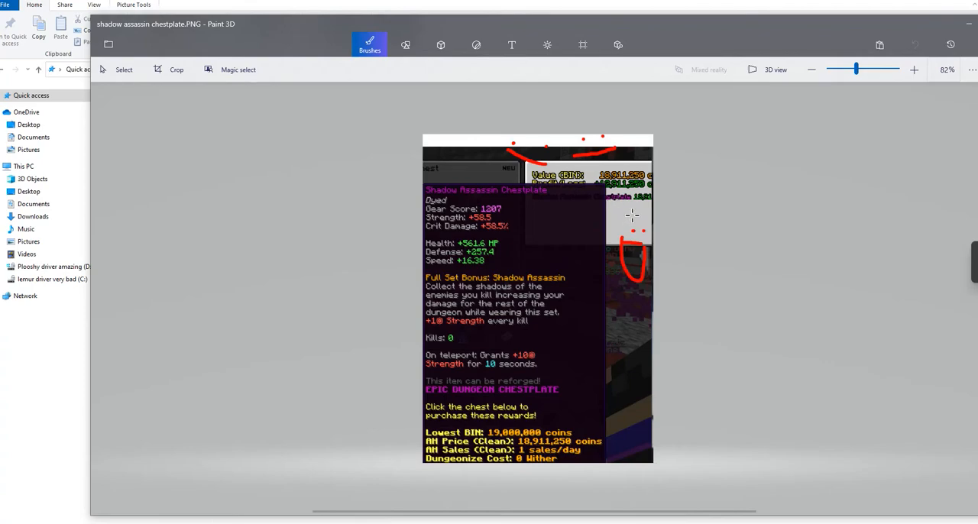
drag(607, 203, 638, 221)
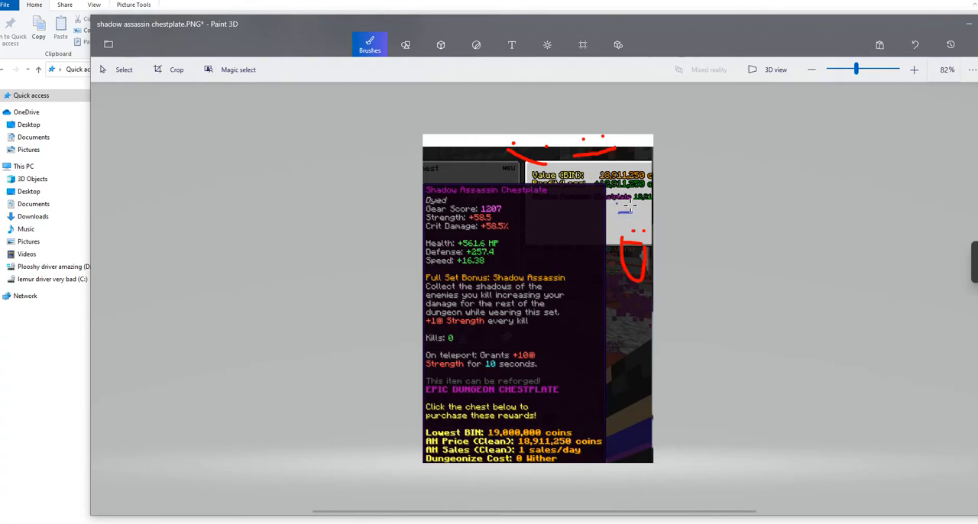
mouse_move(644, 76)
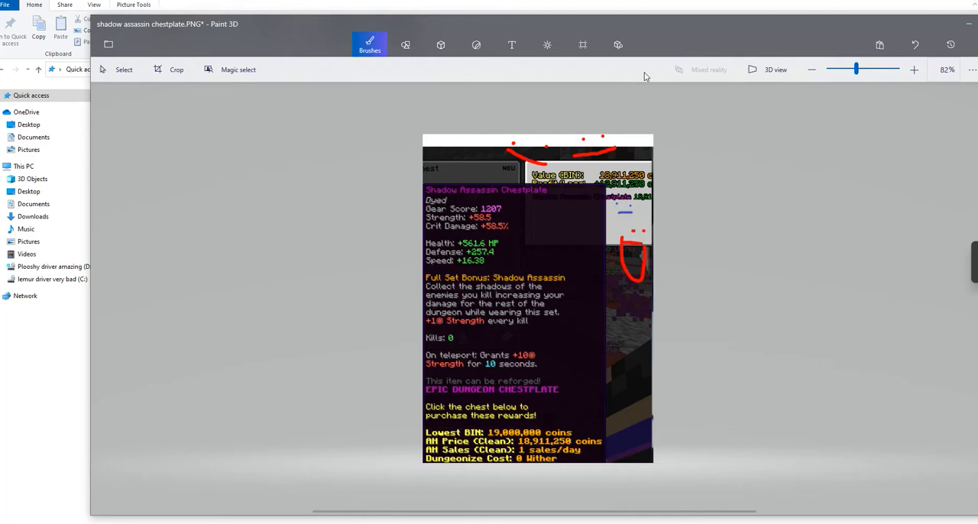
mouse_move(546, 174)
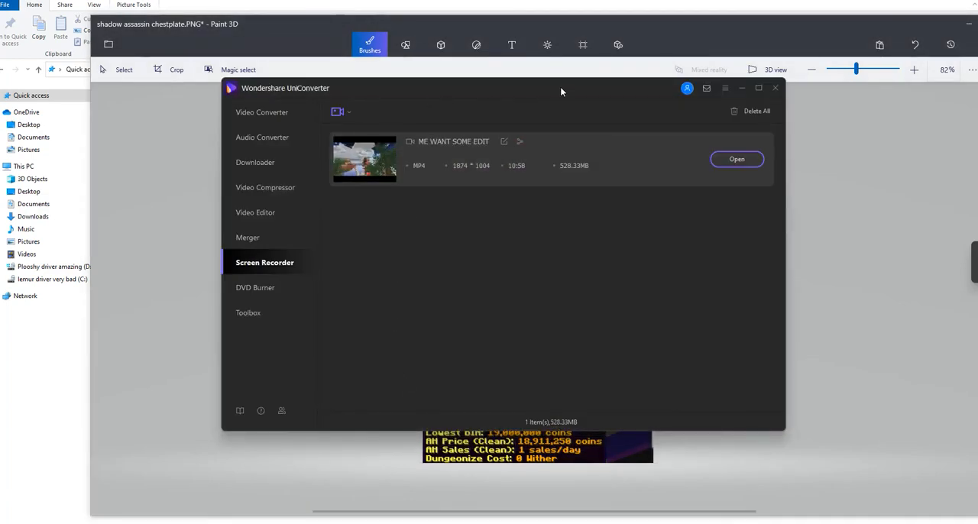
click(775, 87)
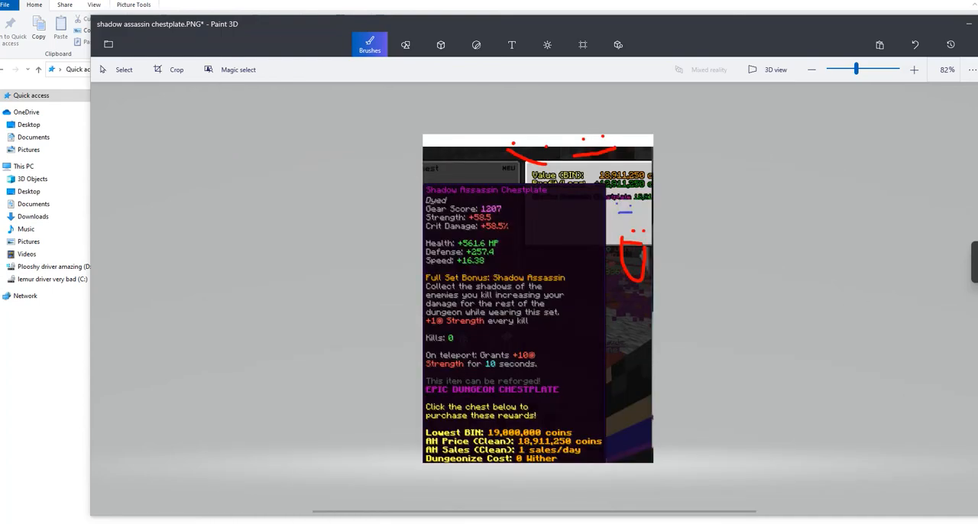